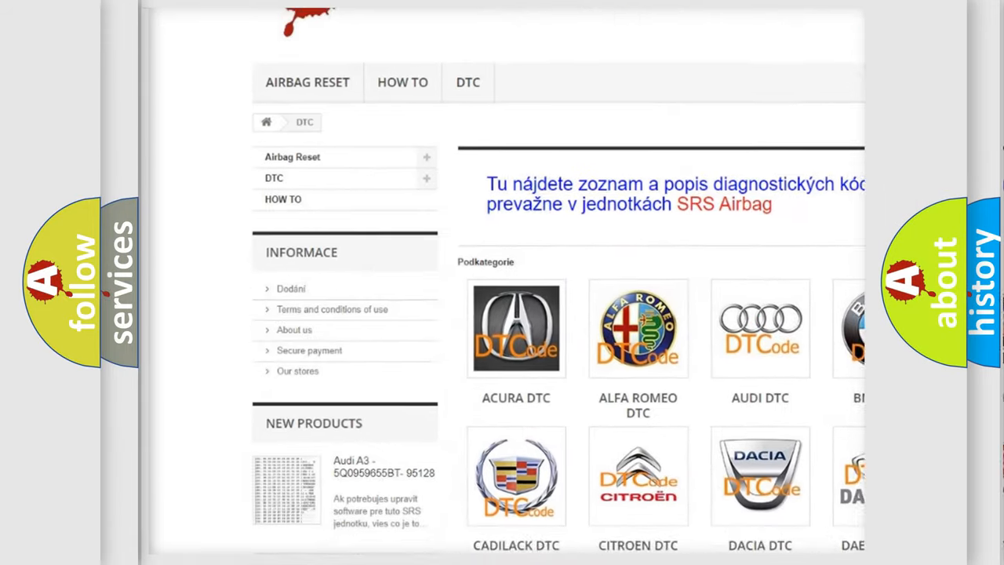
{"action": "scroll", "scroll_direction": "down", "scroll_amount": 3}
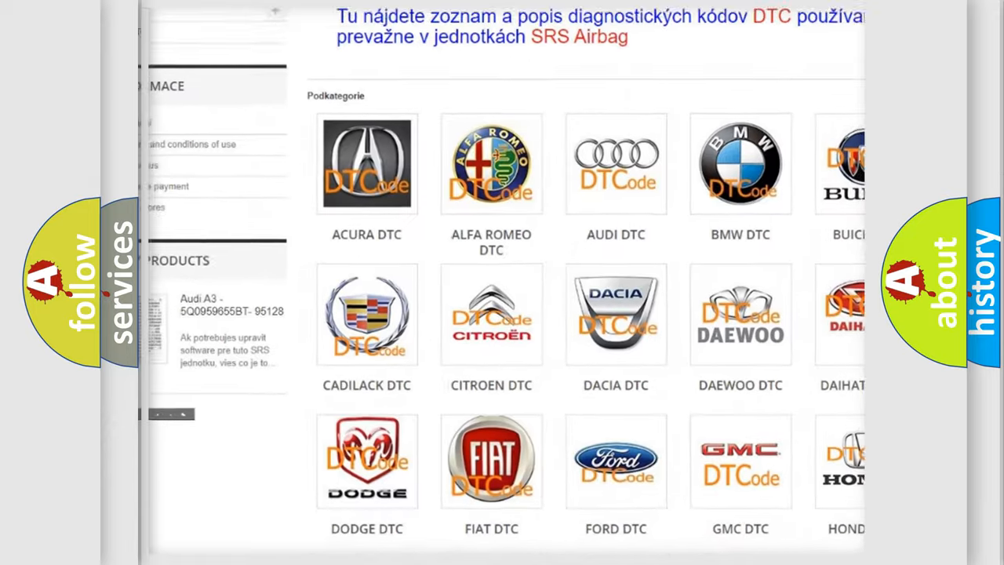